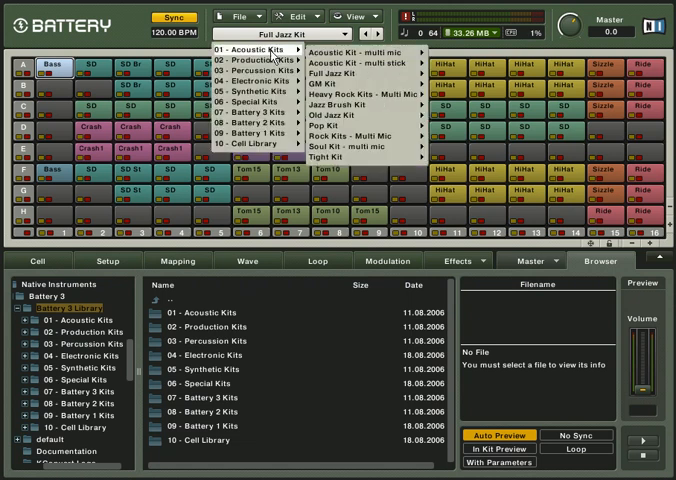
pyautogui.moveTo(260, 72)
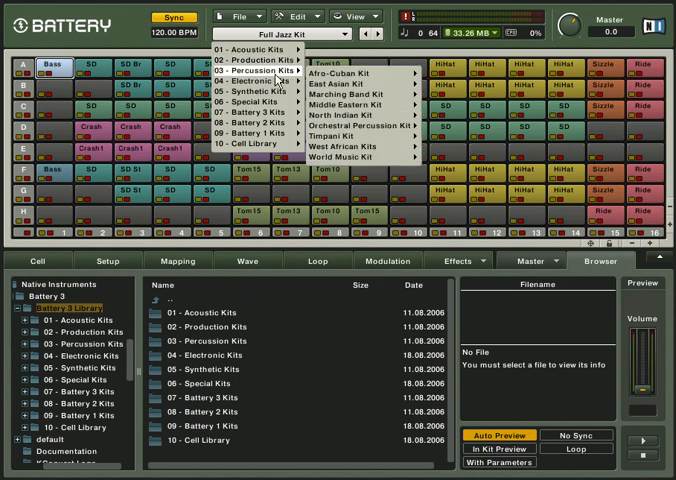
pyautogui.moveTo(255, 92)
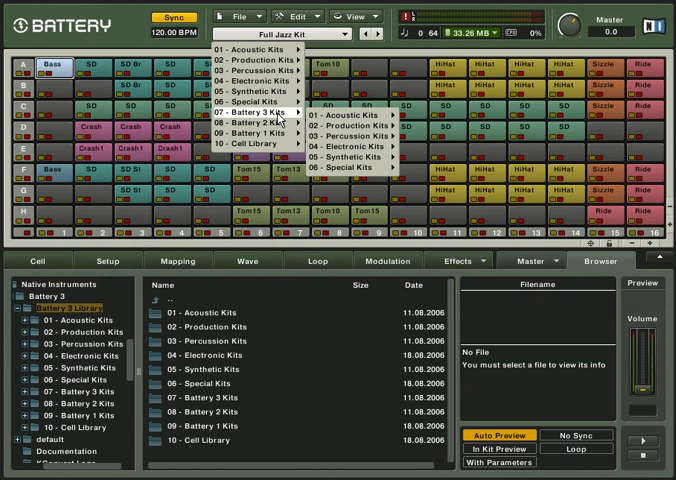
pyautogui.moveTo(285, 120)
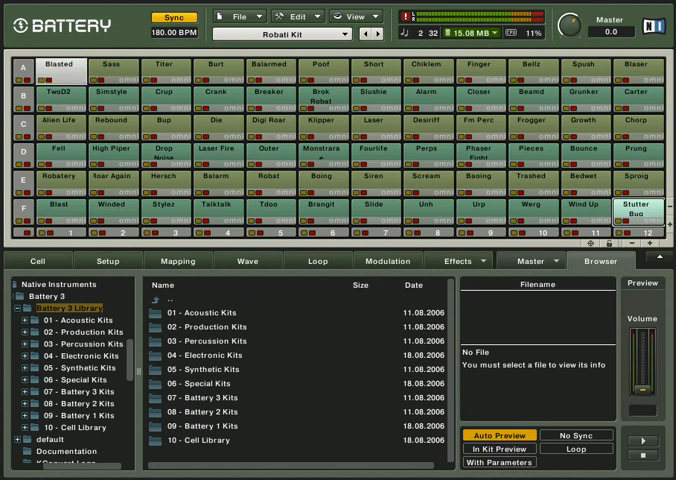
# Audition the Robati Kit cells Sass, Burt, Short, Titer and one more sound.
pyautogui.click(113, 65)
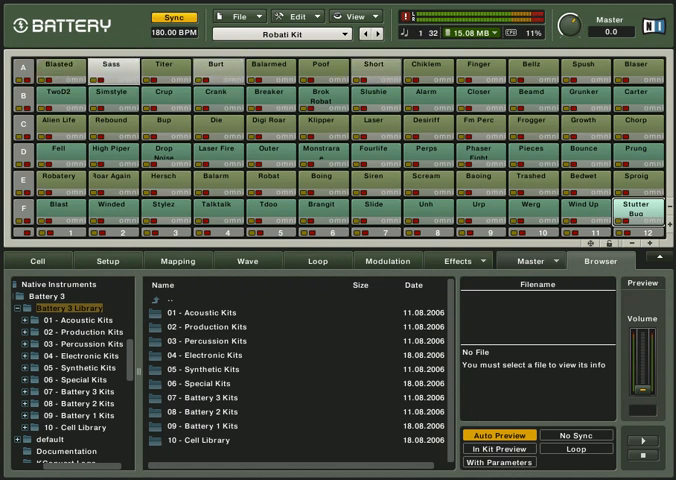
pyautogui.click(59, 70)
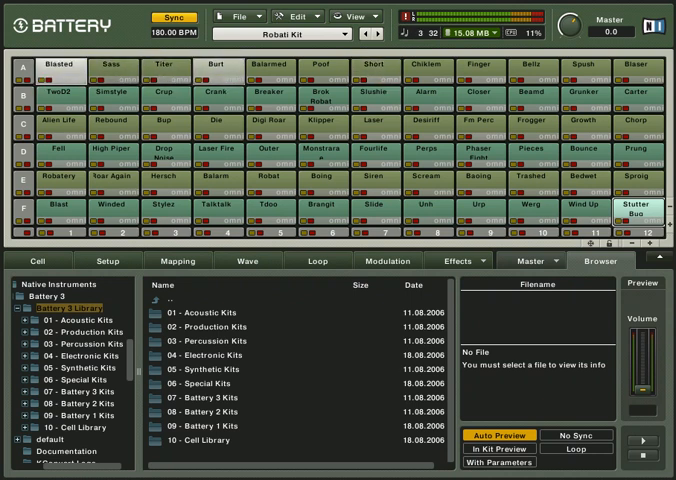
pyautogui.click(272, 129)
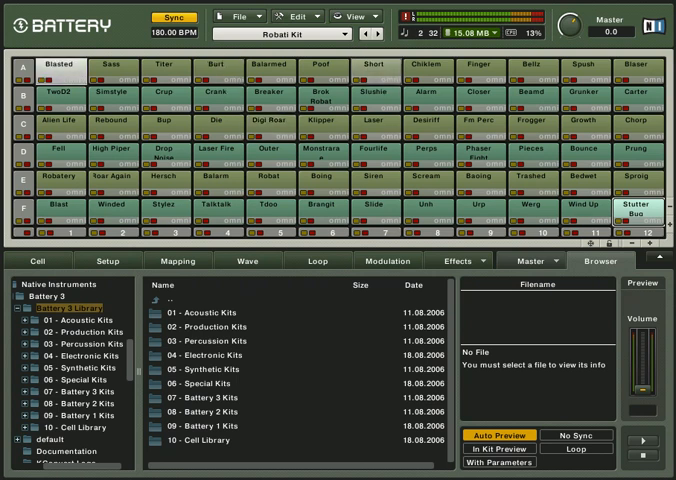
pyautogui.click(375, 70)
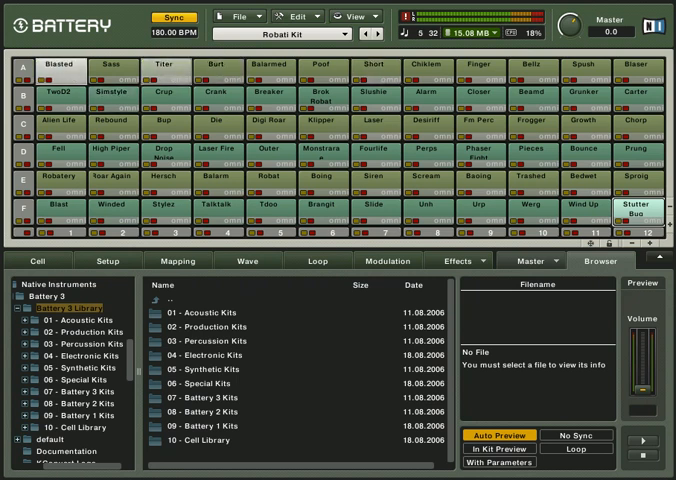
pyautogui.click(376, 65)
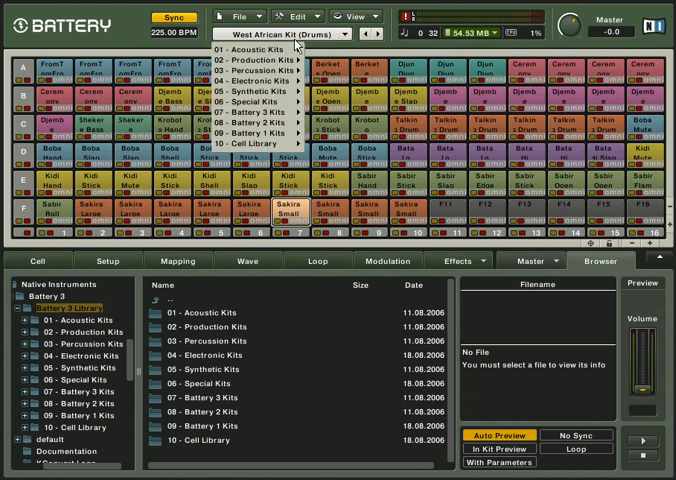
pyautogui.moveTo(270, 127)
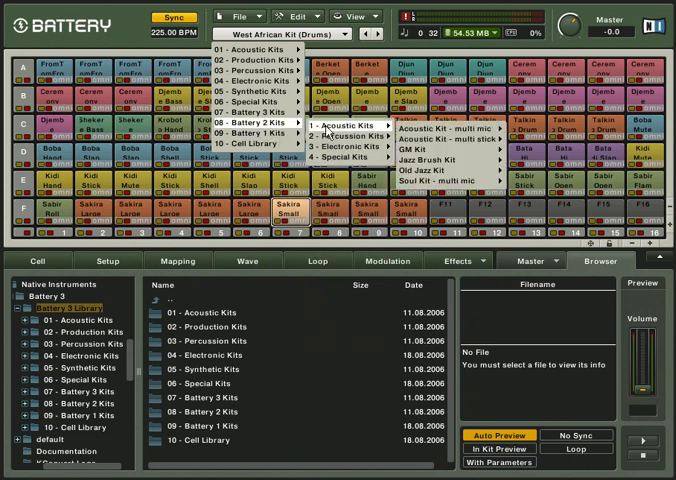
pyautogui.moveTo(348, 153)
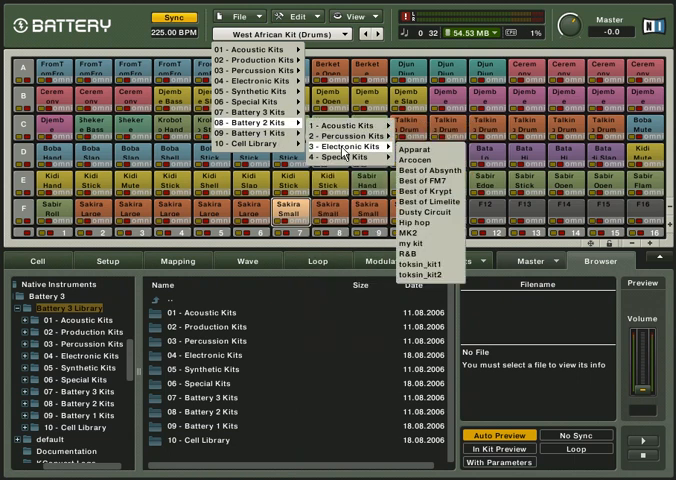
pyautogui.moveTo(342, 125)
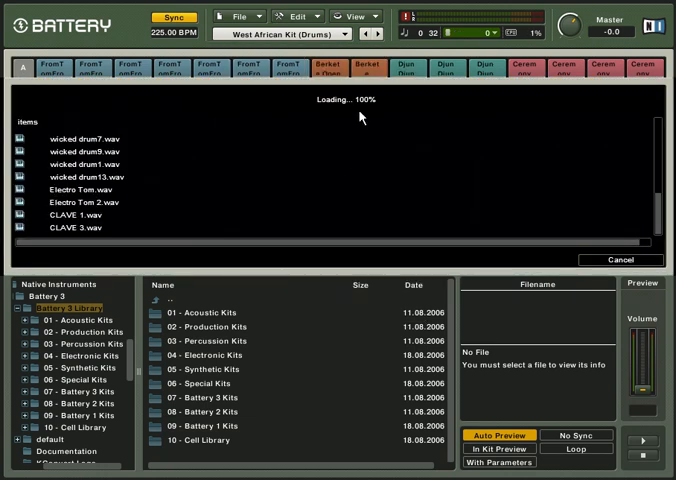
# Let the Arcocen kit finish loading, then step to the next kit.
pyautogui.click(375, 33)
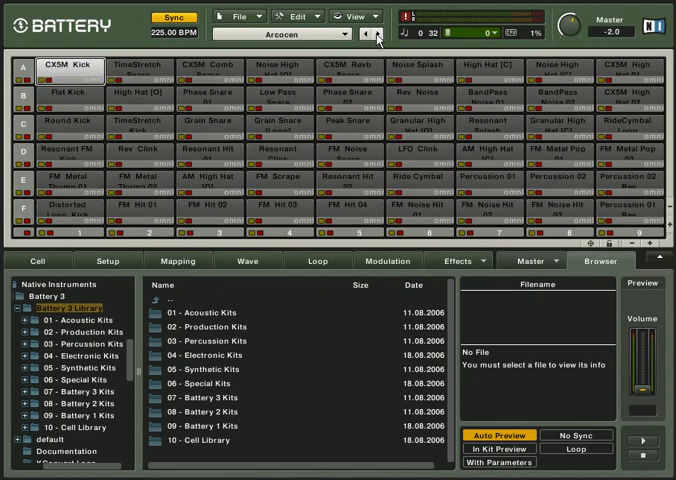
pyautogui.click(290, 35)
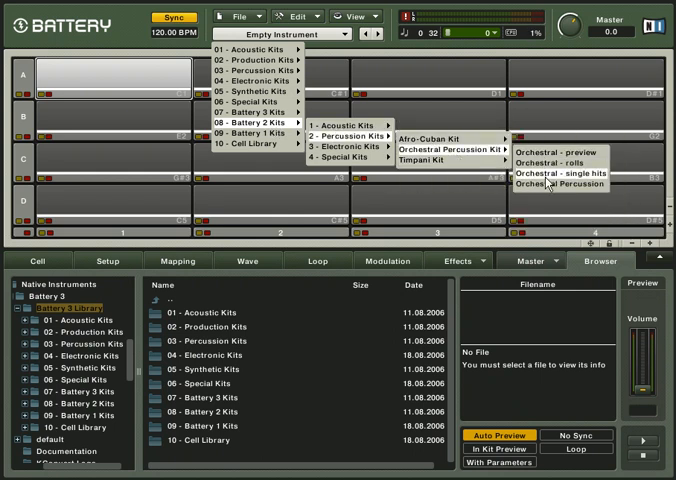
# Load the Battery 2 orchestral percussion kit, which reports a missing sample.
pyautogui.click(559, 182)
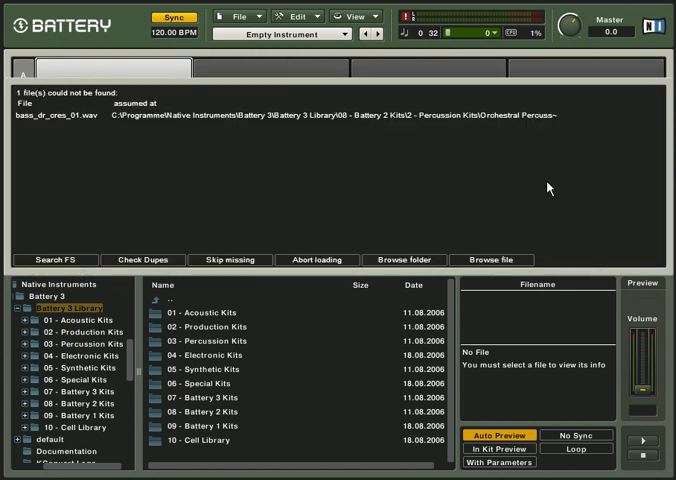
pyautogui.moveTo(348, 162)
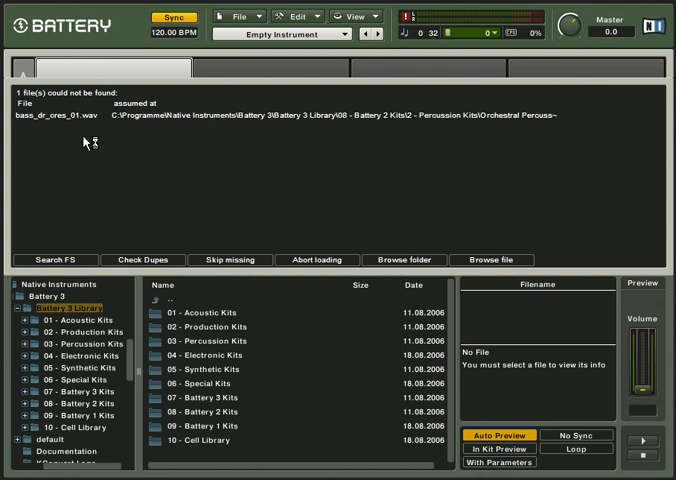
pyautogui.moveTo(38, 177)
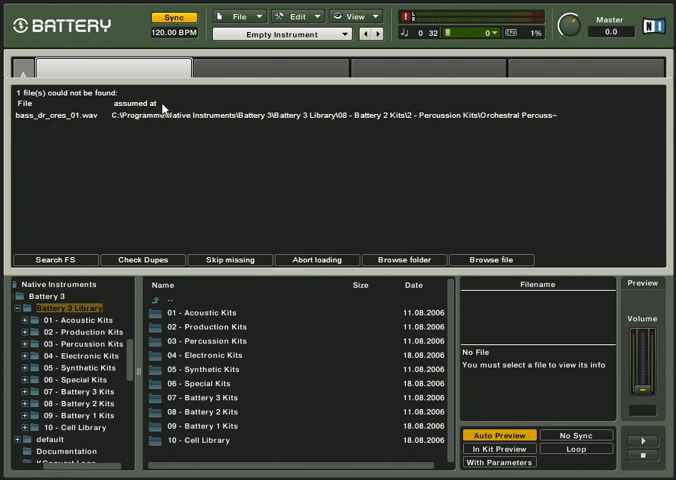
pyautogui.moveTo(545, 130)
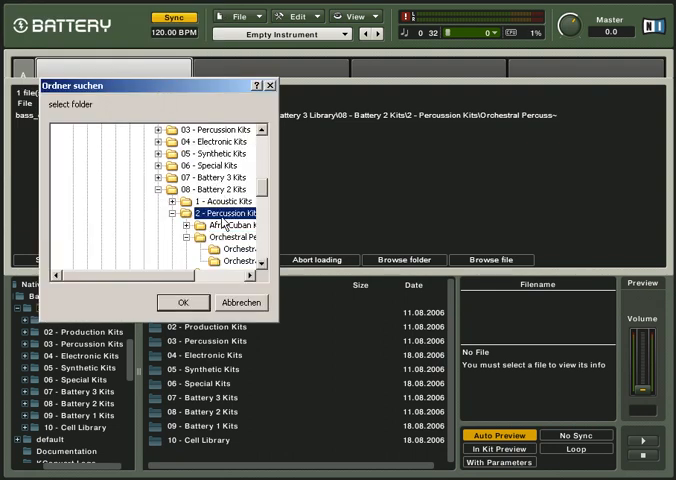
# Confirm the search folder for bass_dr_cres_01.wav, then load the Dusty Circuit sample kit.
pyautogui.click(182, 302)
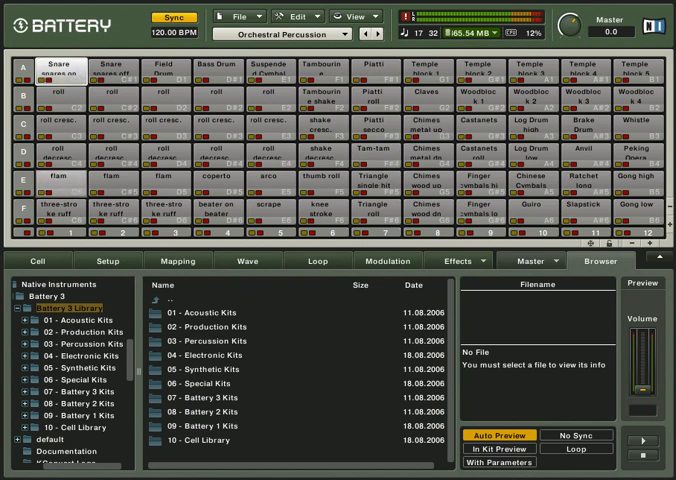
pyautogui.click(595, 160)
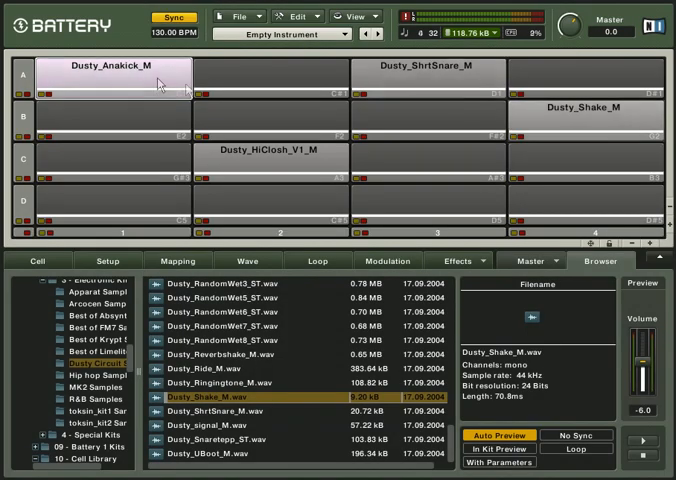
# Open the kick cell's options to reach its sound library.
pyautogui.rightClick(120, 75)
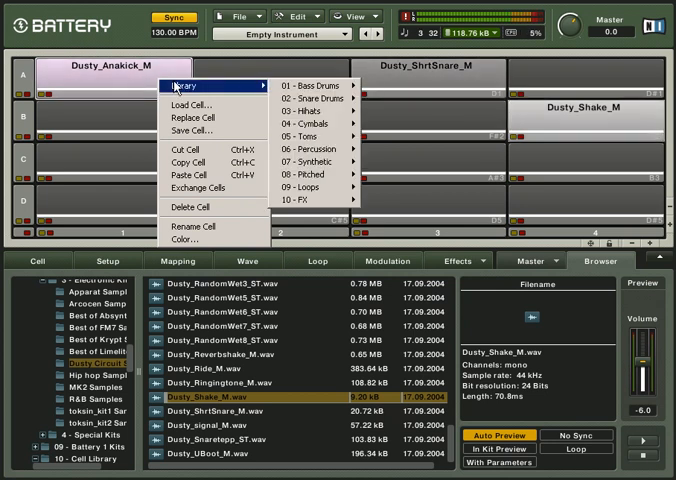
pyautogui.moveTo(320, 132)
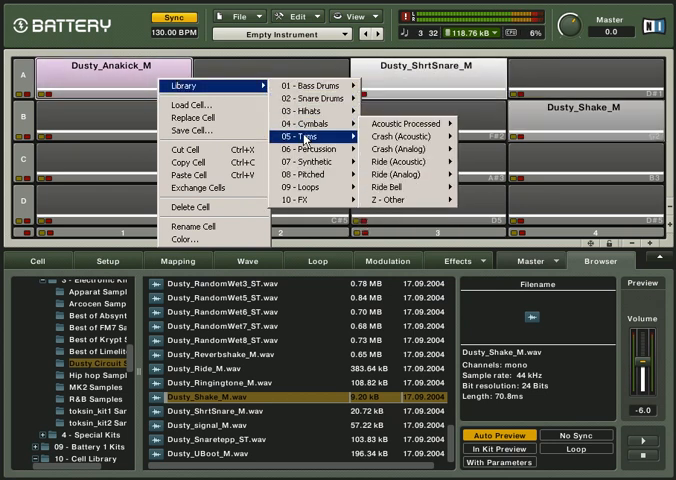
pyautogui.moveTo(315, 218)
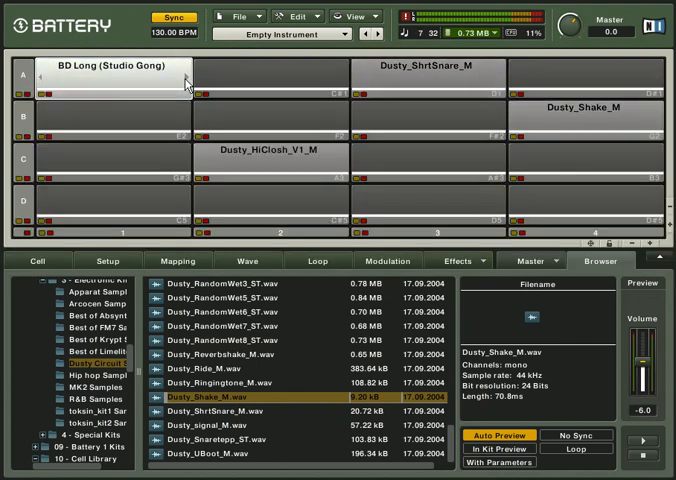
# Open the BD Long (Studio Gong) cell's options to step through alternative samples.
pyautogui.rightClick(95, 75)
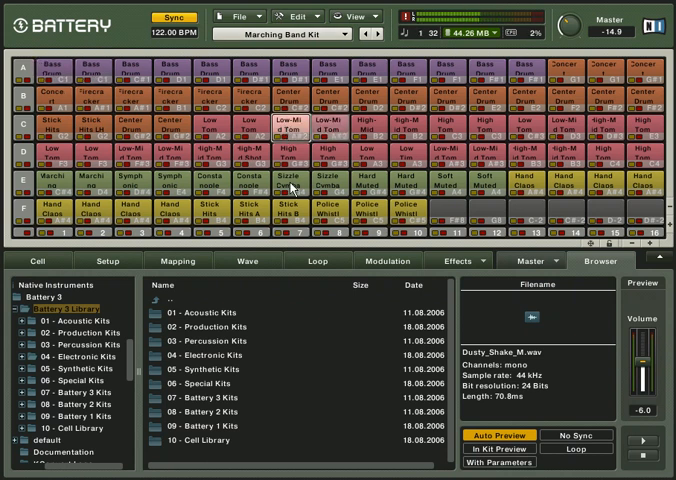
pyautogui.click(323, 222)
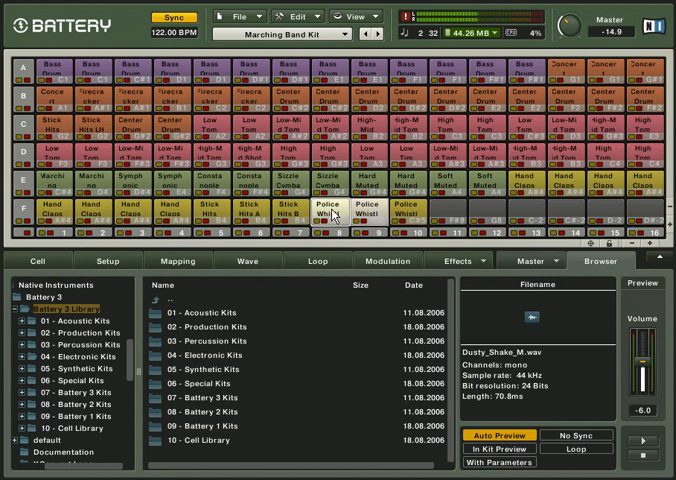
pyautogui.click(330, 213)
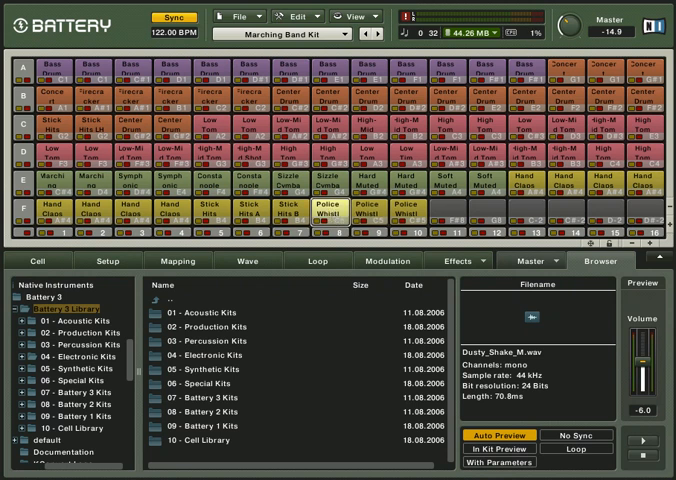
pyautogui.click(509, 34)
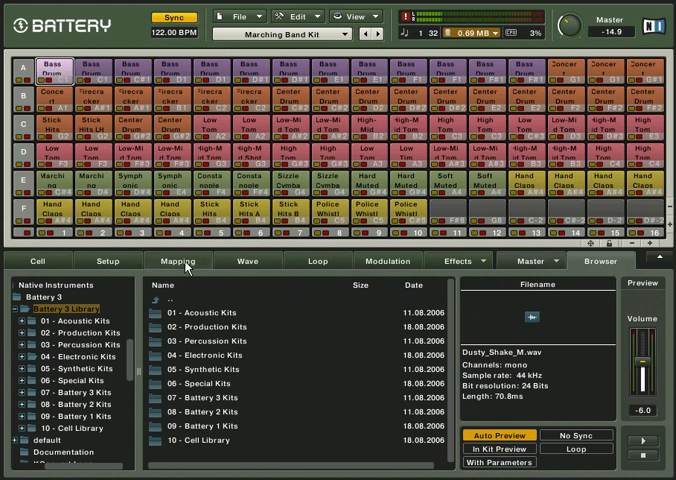
# Show the Bass Drum cell's velocity zones and reload purged samples, raising memory to 11.93 MB.
pyautogui.click(174, 261)
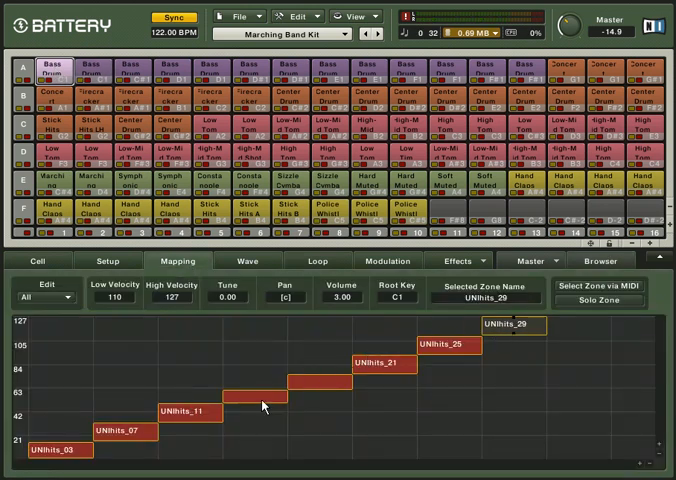
pyautogui.moveTo(454, 358)
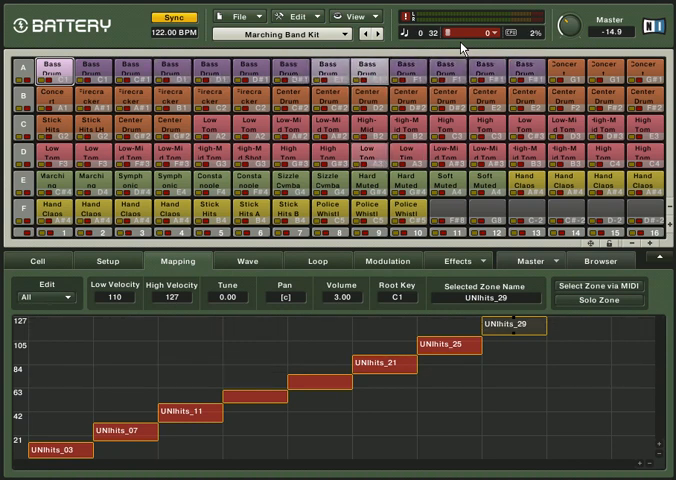
pyautogui.click(460, 33)
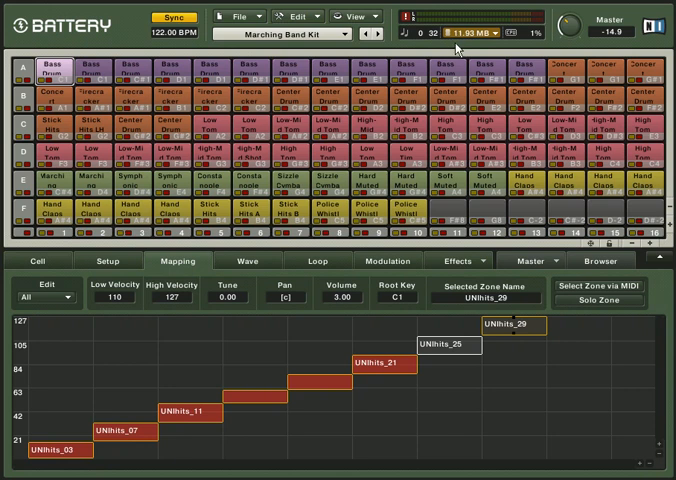
pyautogui.moveTo(465, 50)
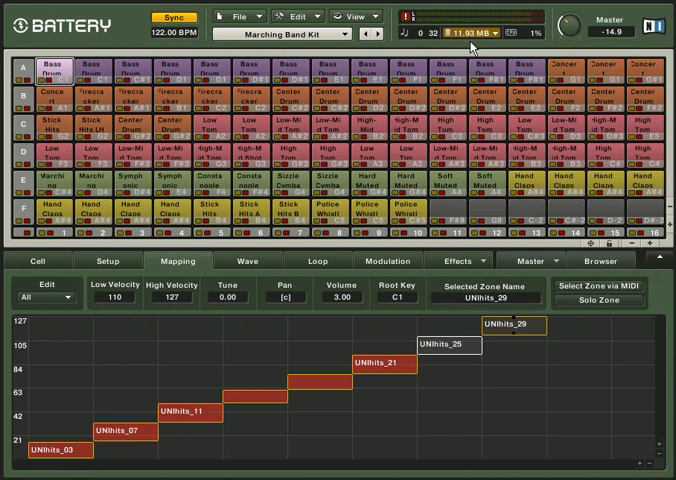